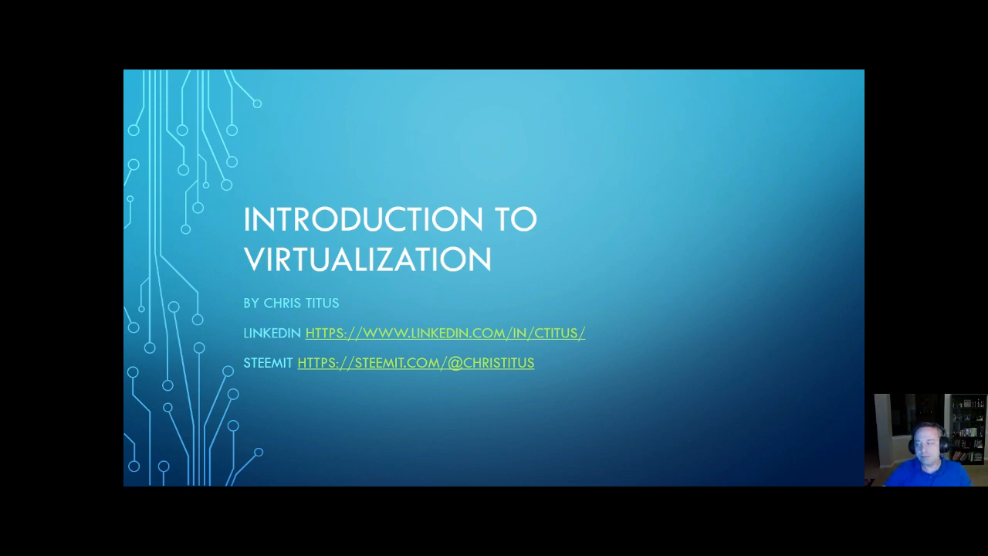
- Advance the slideshow from the title slide to the hypervisor types slide
{"action": "key", "text": "Right"}
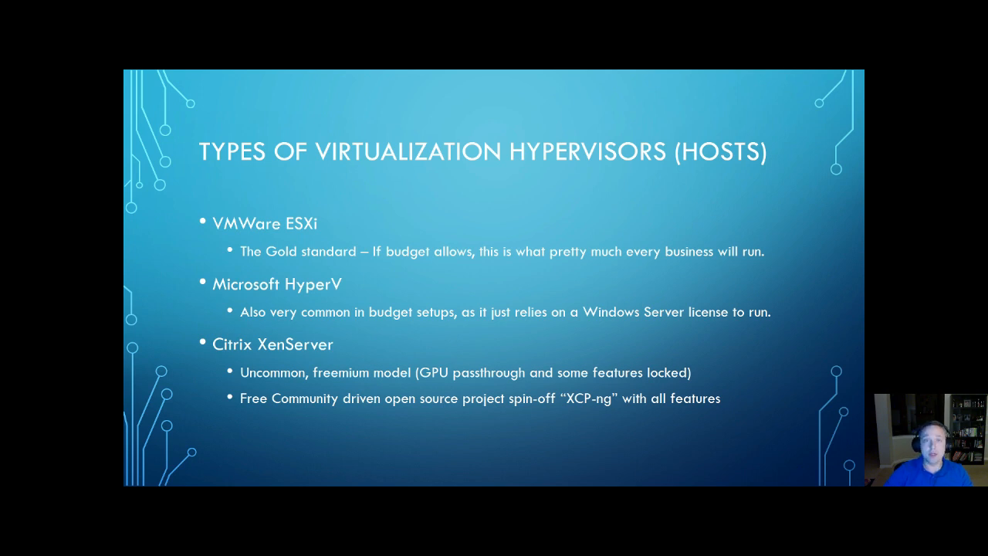
- Bring up the window switcher to leave the PowerPoint slideshow
{"action": "key", "text": "alt+tab"}
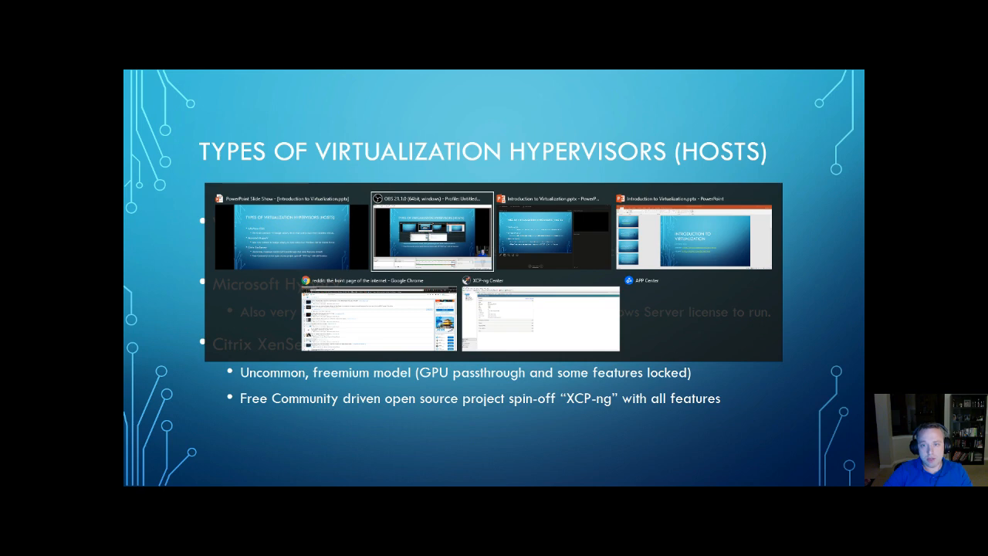
- Switch to XCP-ng Center and browse the server's VM template list in the New VM wizard
{"action": "left_click", "coordinate": [541, 319]}
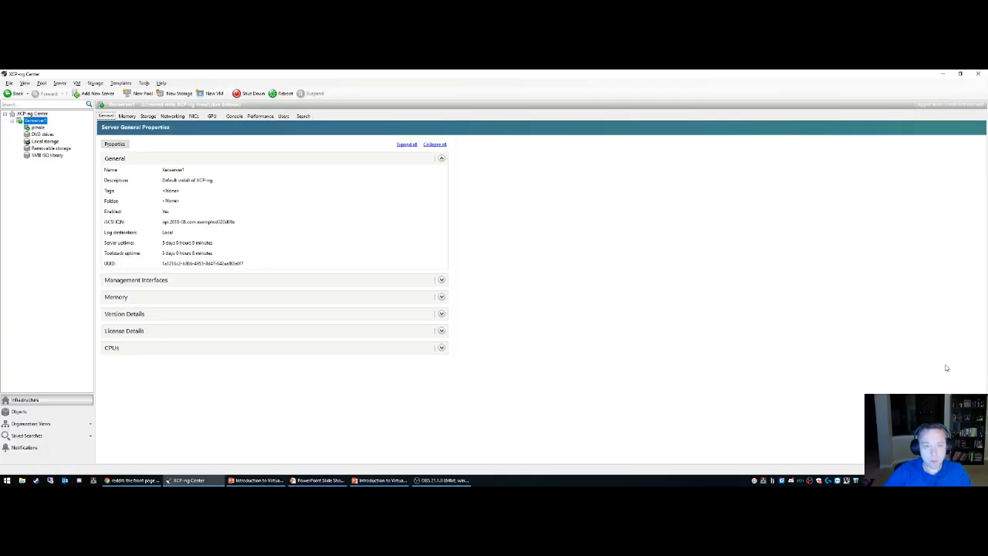
{"action": "mouse_move", "coordinate": [703, 281]}
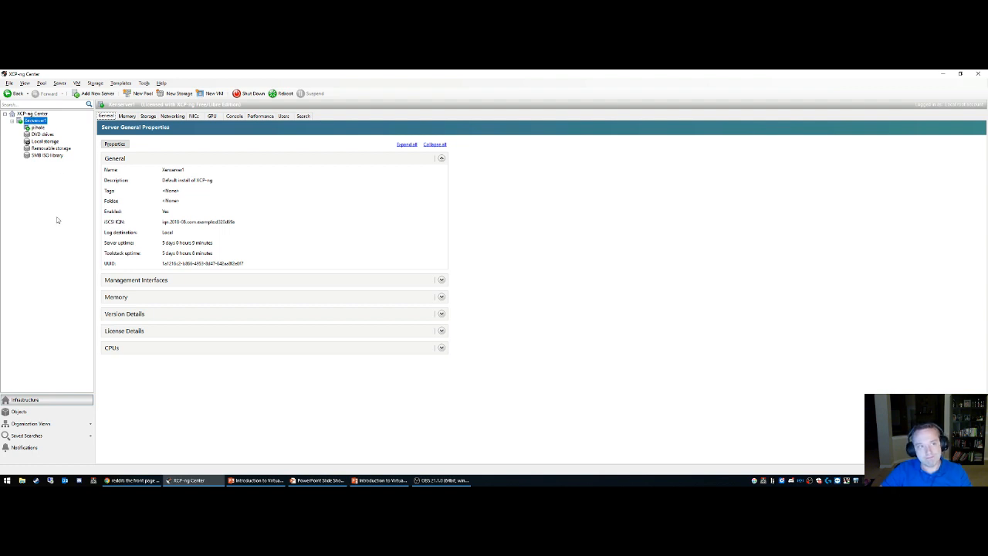
{"action": "mouse_move", "coordinate": [336, 269]}
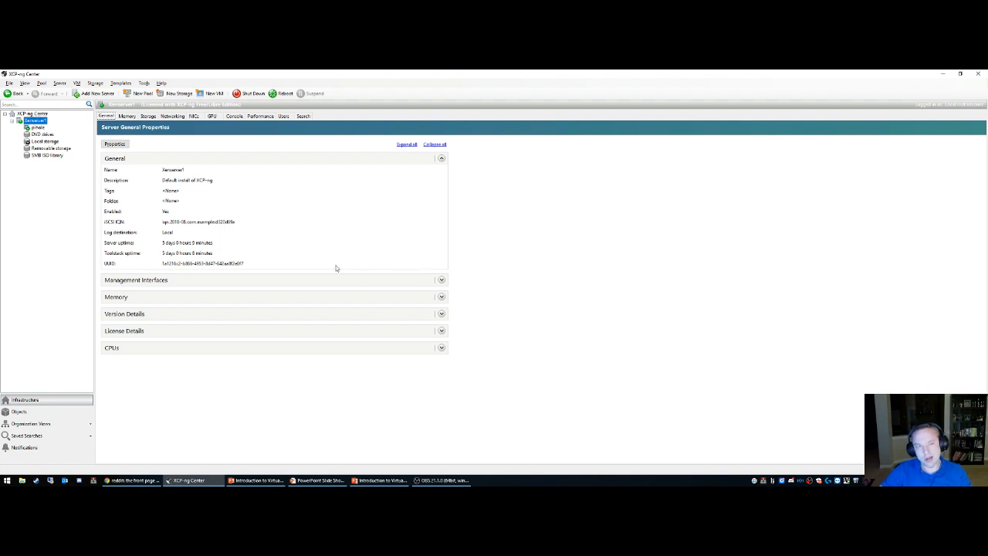
{"action": "mouse_move", "coordinate": [441, 212]}
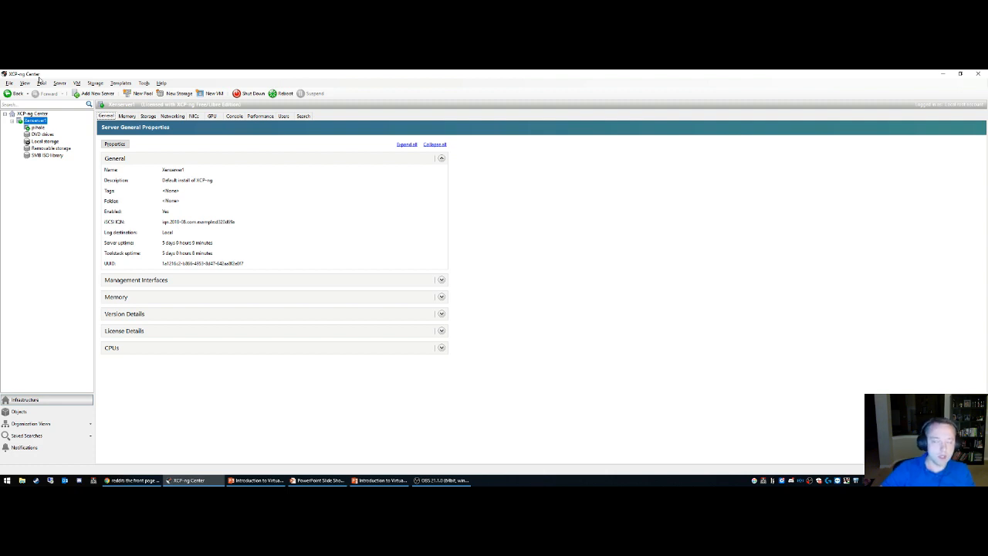
{"action": "mouse_move", "coordinate": [40, 81]}
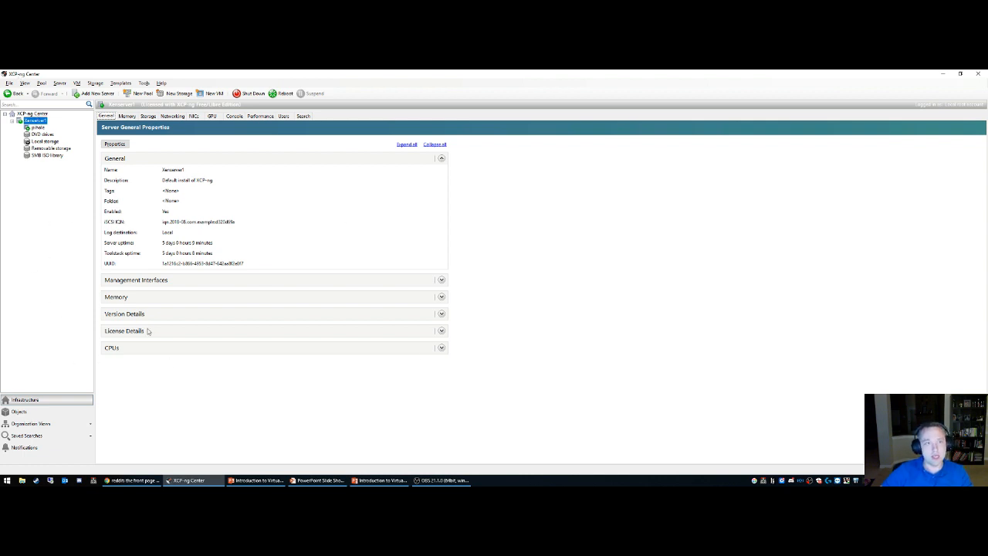
{"action": "mouse_move", "coordinate": [86, 225]}
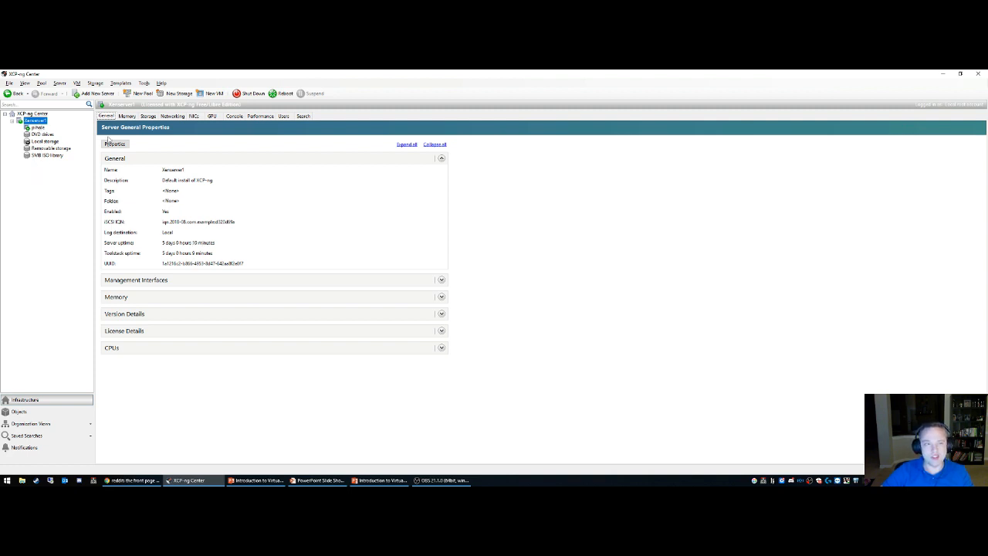
{"action": "mouse_move", "coordinate": [201, 209]}
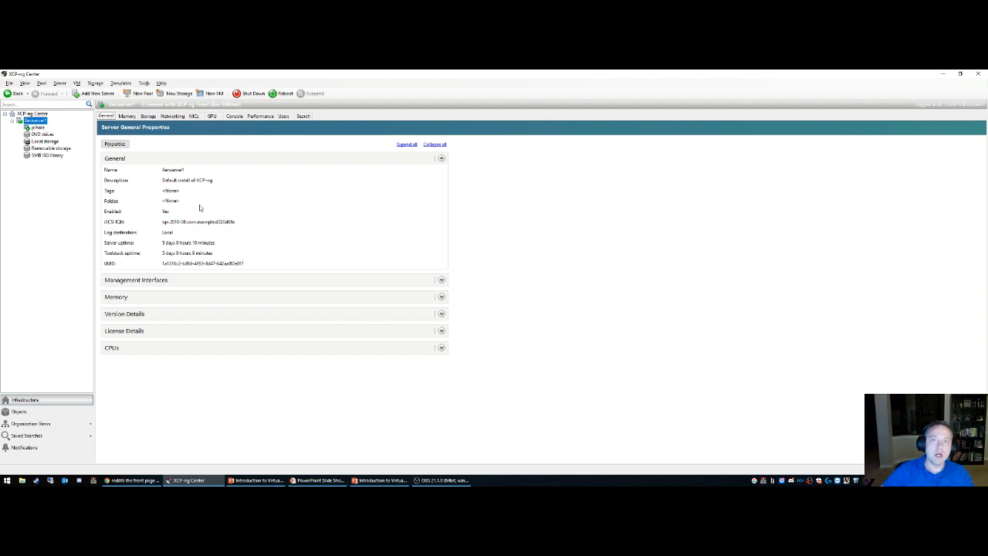
{"action": "mouse_move", "coordinate": [354, 194]}
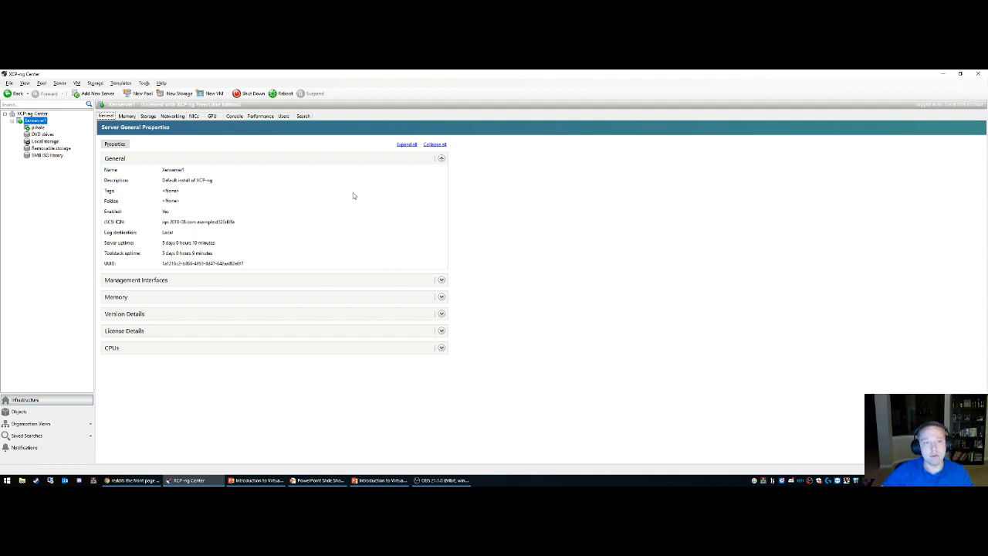
{"action": "mouse_move", "coordinate": [445, 250]}
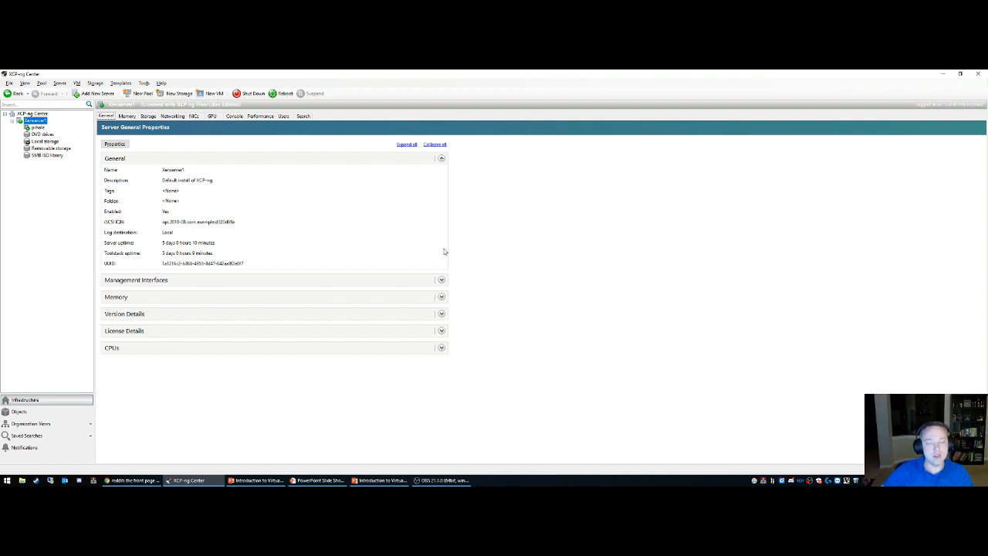
{"action": "mouse_move", "coordinate": [499, 364]}
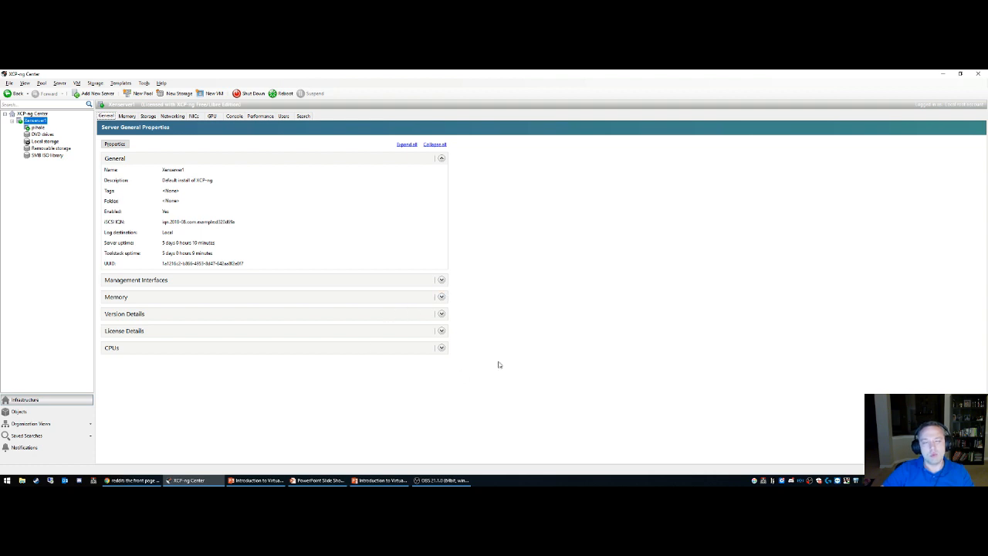
{"action": "mouse_move", "coordinate": [470, 315]}
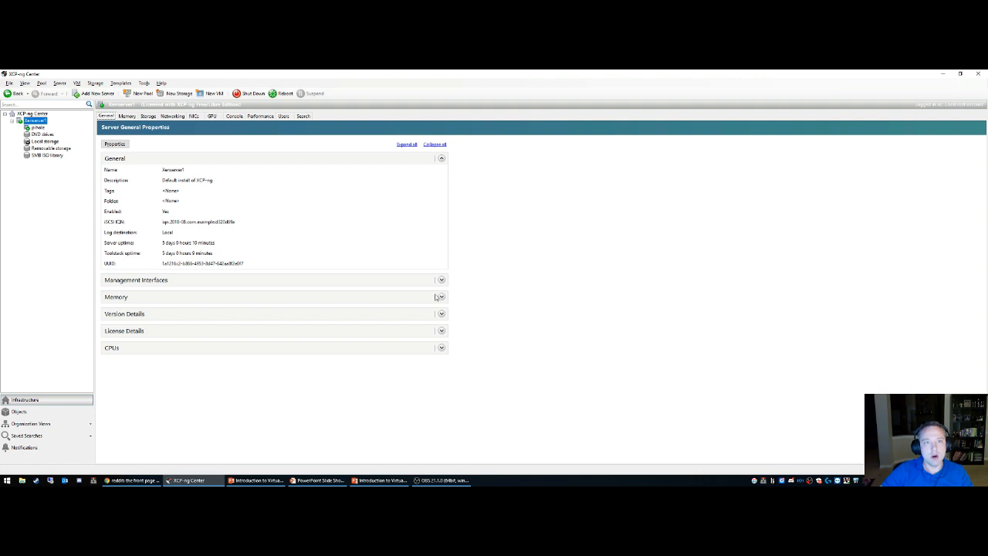
{"action": "mouse_move", "coordinate": [404, 312]}
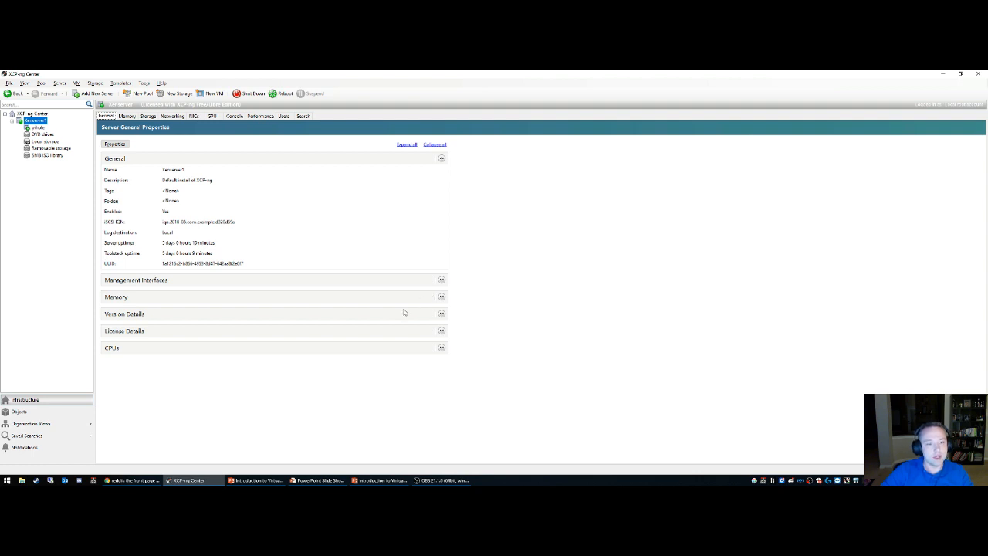
{"action": "mouse_move", "coordinate": [206, 281]}
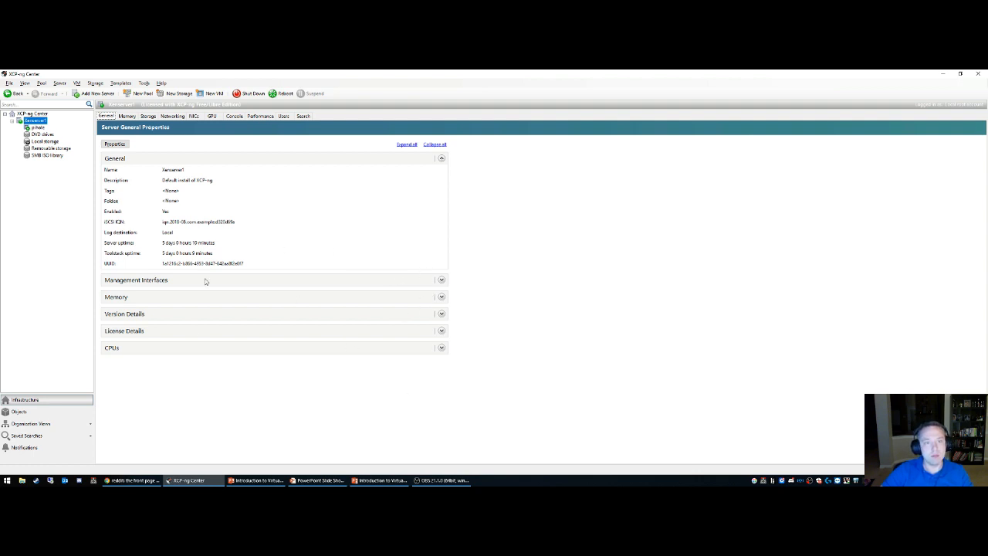
{"action": "mouse_move", "coordinate": [522, 219]}
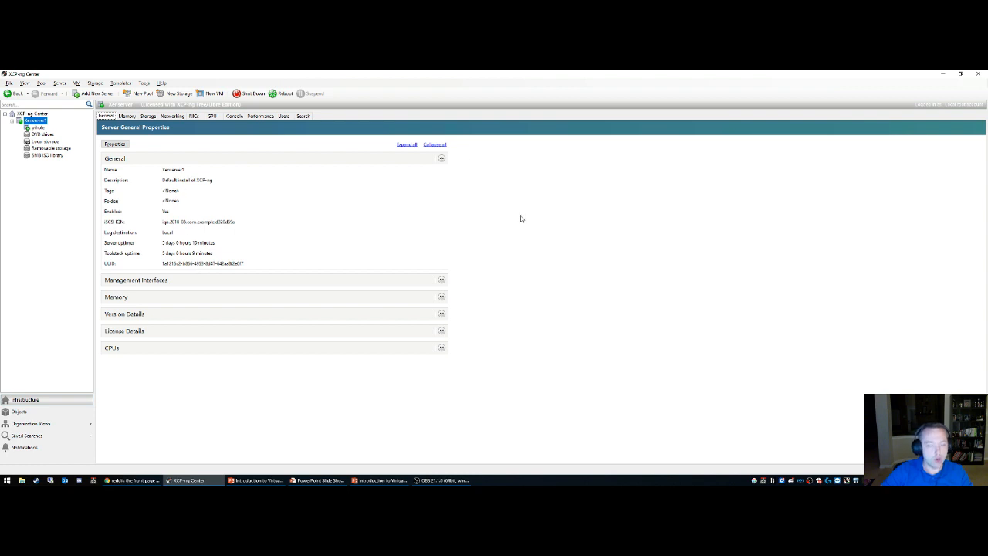
{"action": "mouse_move", "coordinate": [361, 292]}
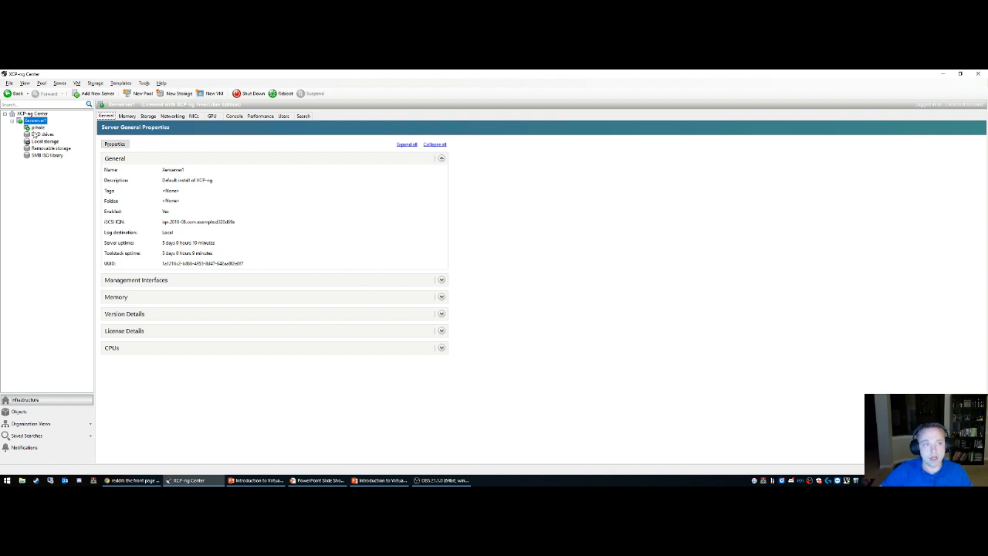
{"action": "right_click", "coordinate": [34, 120]}
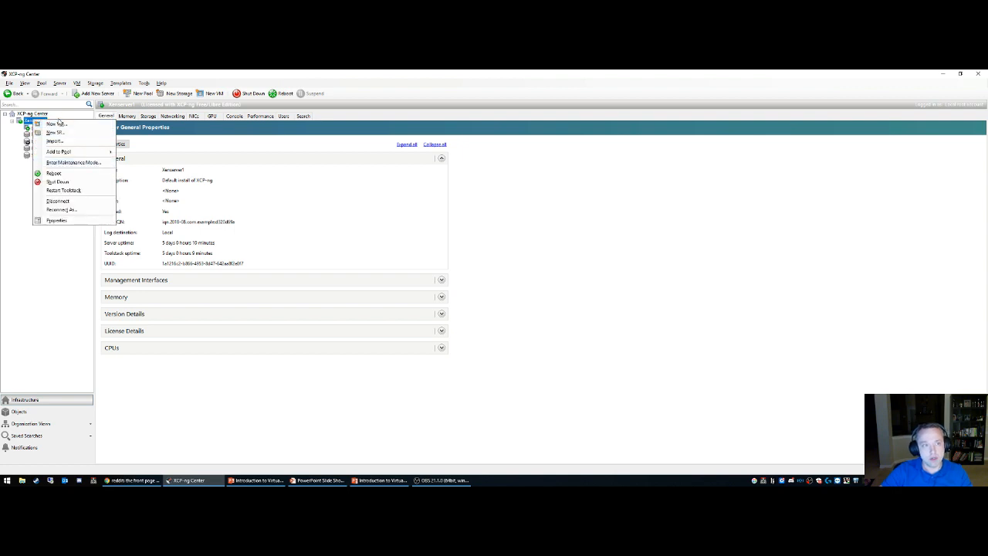
{"action": "left_click", "coordinate": [56, 124]}
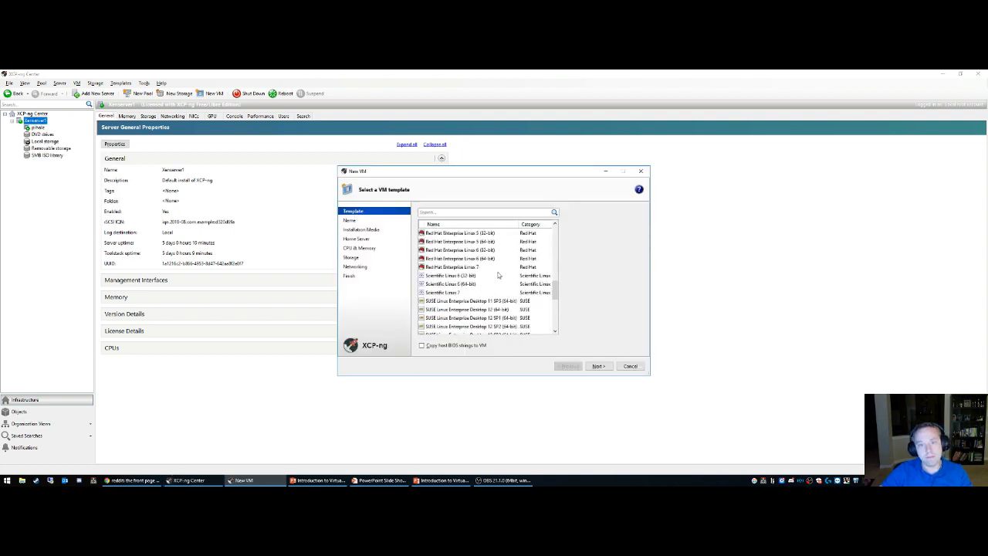
{"action": "scroll", "scroll_direction": "down", "scroll_amount": 3}
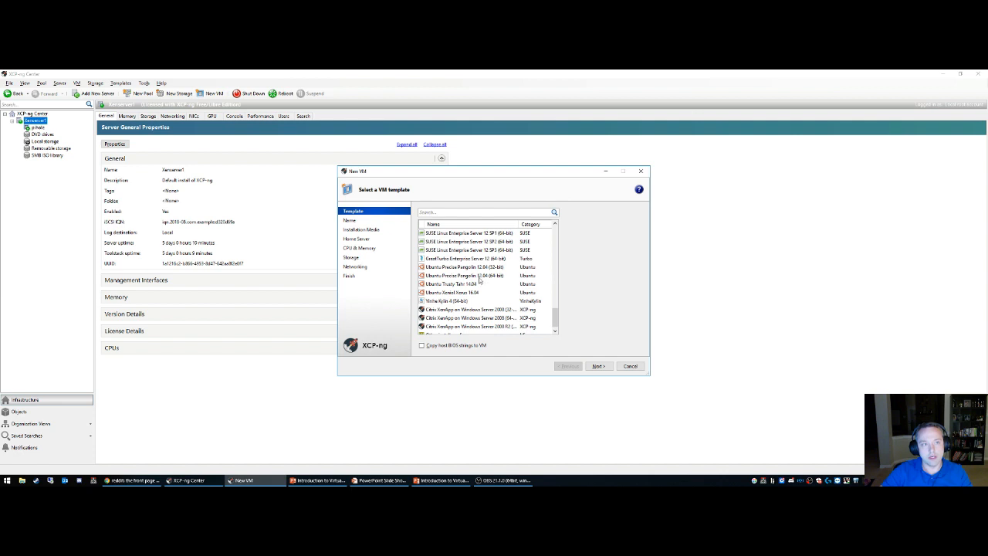
- Review the host's console and GPU information, then show the Ubuntu VM's general properties
{"action": "left_click", "coordinate": [234, 116]}
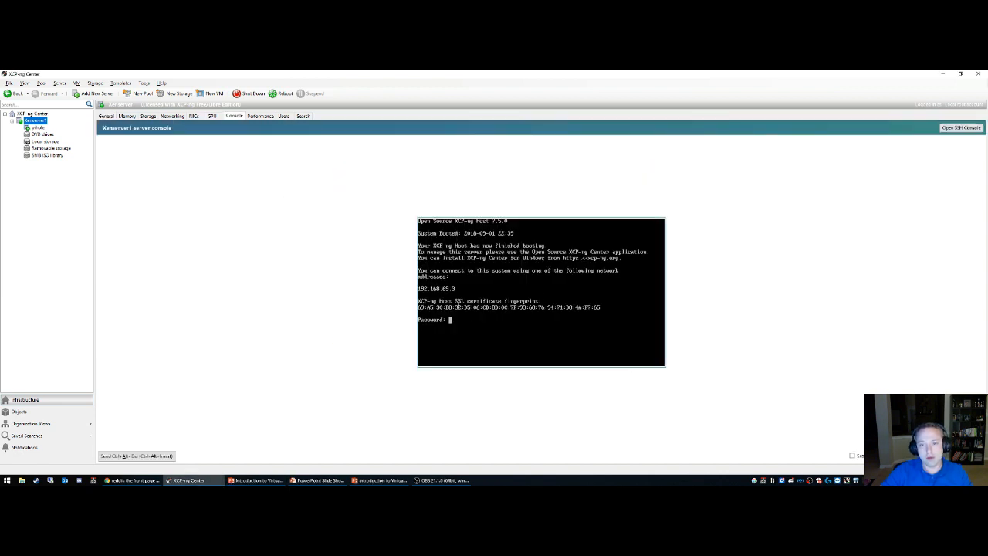
{"action": "left_click", "coordinate": [212, 115]}
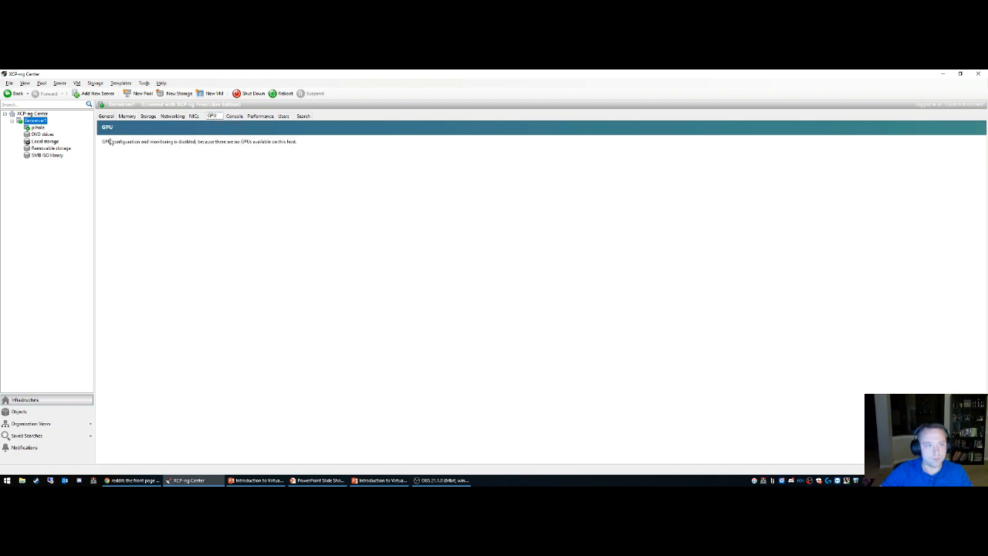
{"action": "left_click", "coordinate": [37, 127]}
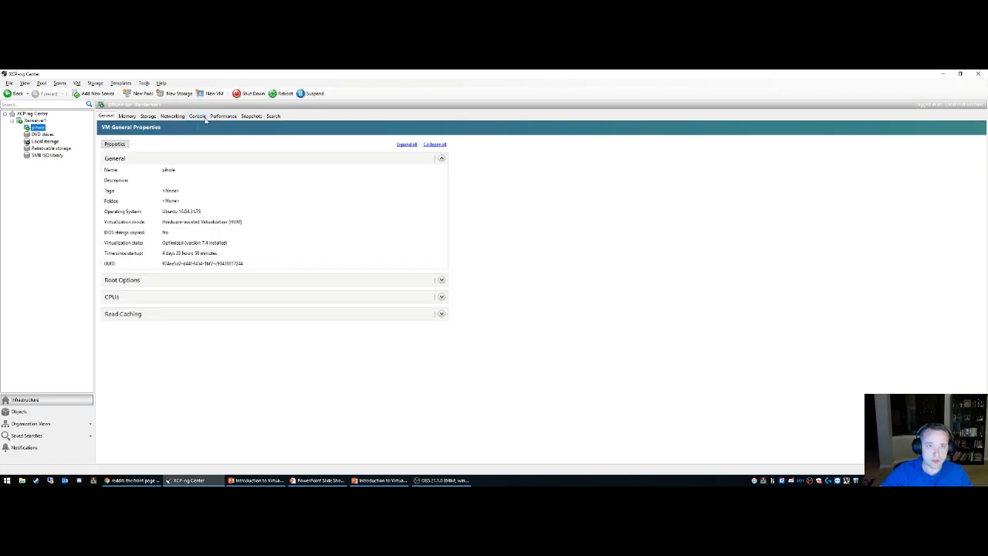
- Review the VM's memory and disks, then the local storage and ISO library repository properties
{"action": "left_click", "coordinate": [127, 115]}
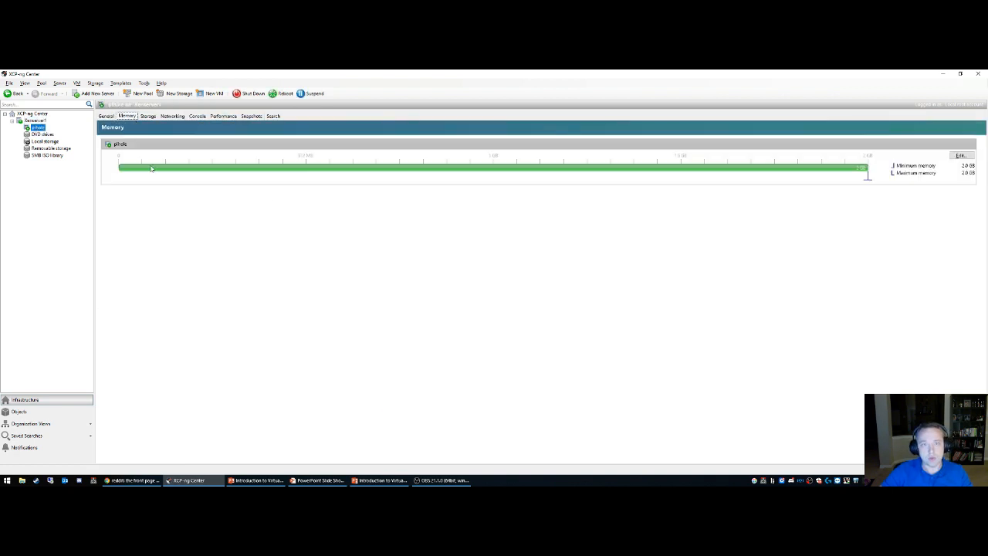
{"action": "mouse_move", "coordinate": [368, 201]}
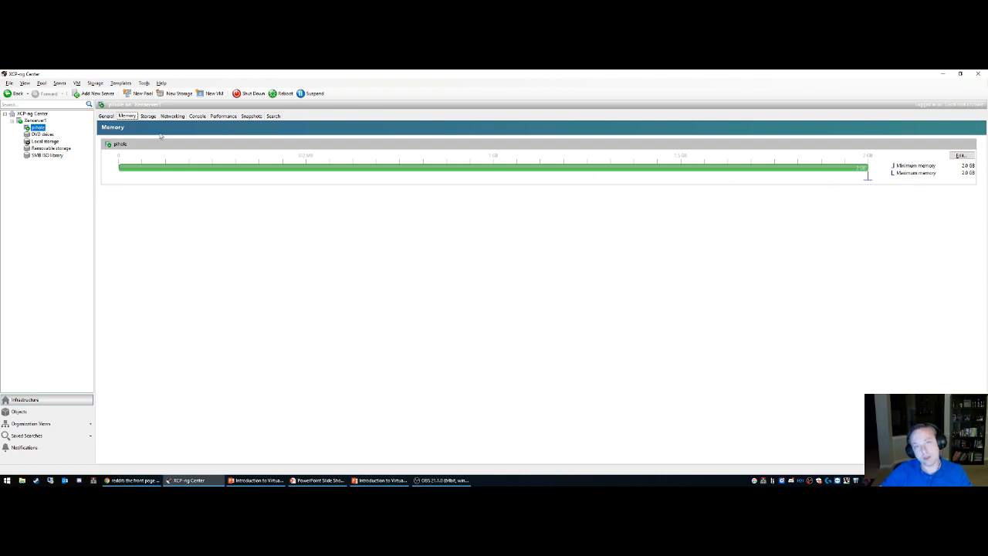
{"action": "left_click", "coordinate": [147, 116]}
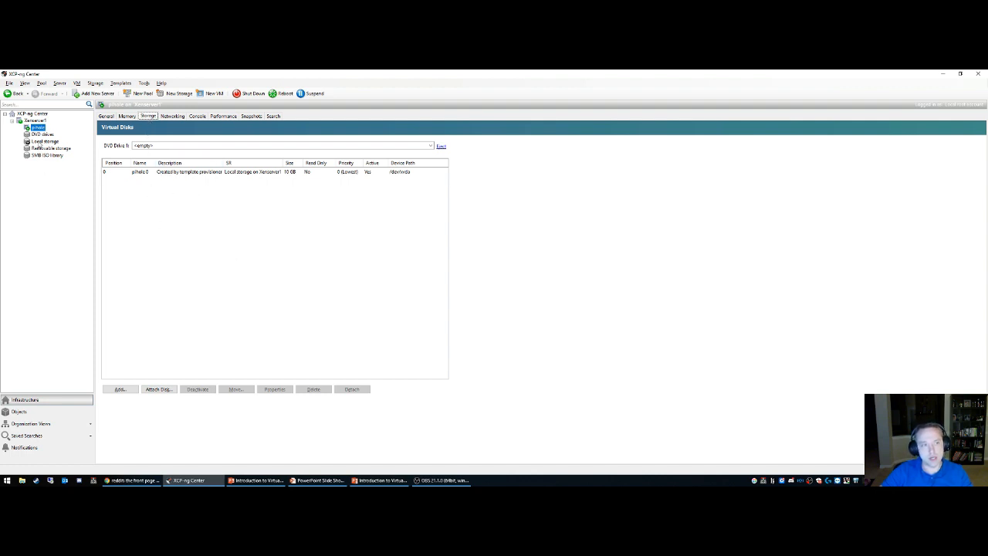
{"action": "left_click", "coordinate": [44, 142]}
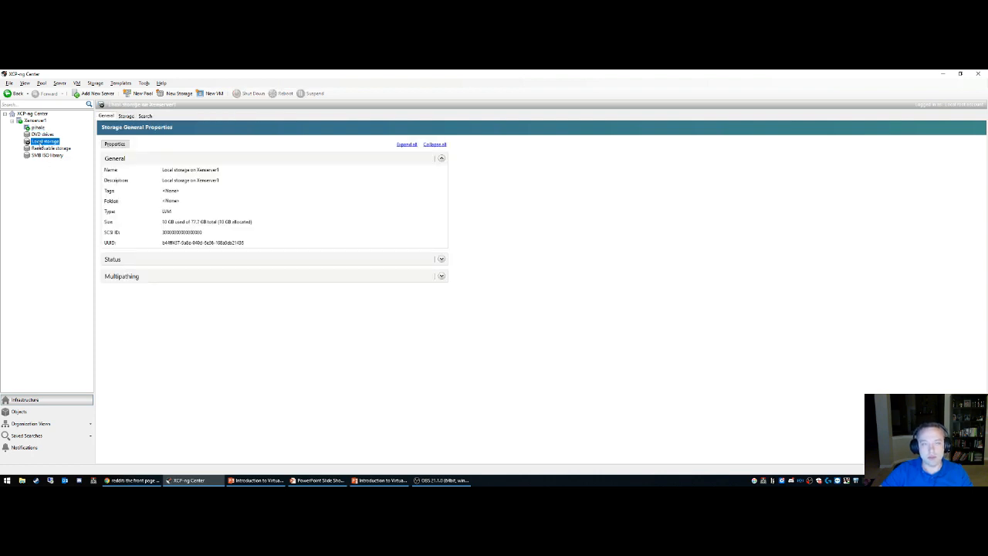
{"action": "left_click", "coordinate": [46, 154]}
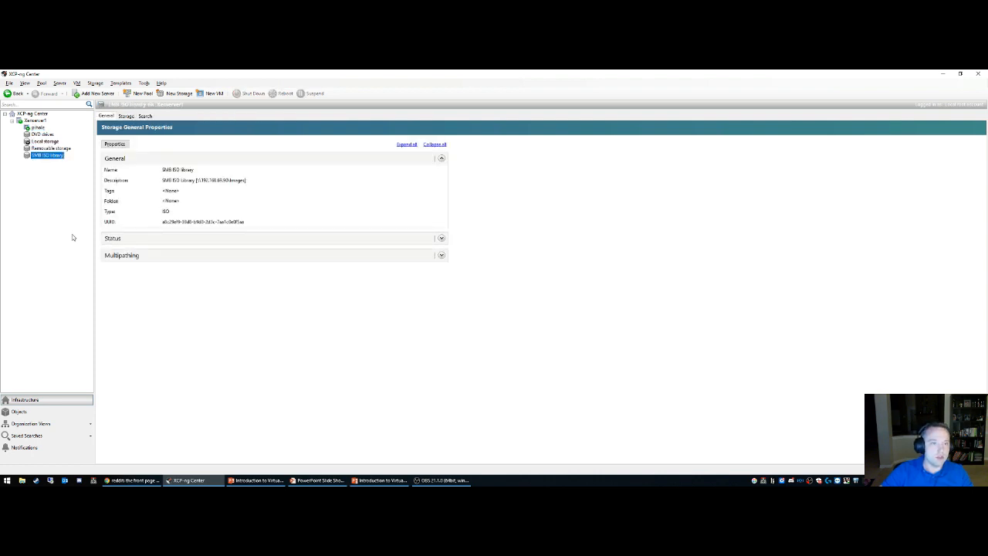
- List the ISO library's stored Ubuntu installer images with their sizes
{"action": "left_click", "coordinate": [125, 116]}
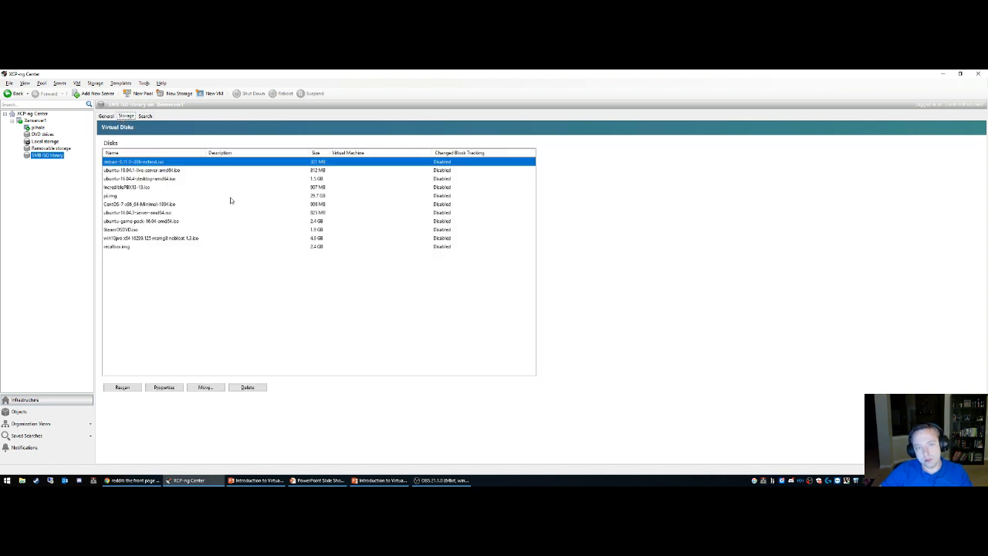
{"action": "mouse_move", "coordinate": [191, 259]}
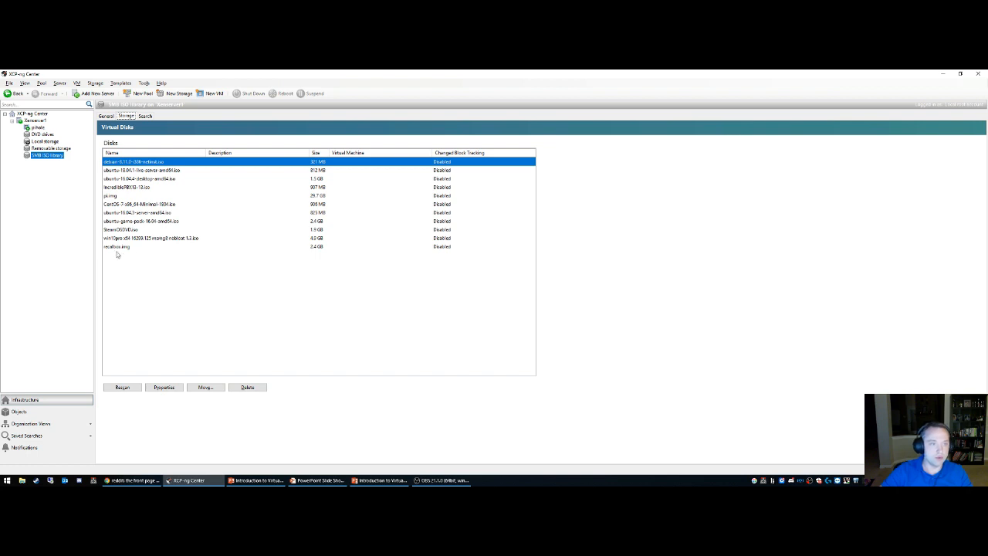
{"action": "mouse_move", "coordinate": [222, 250]}
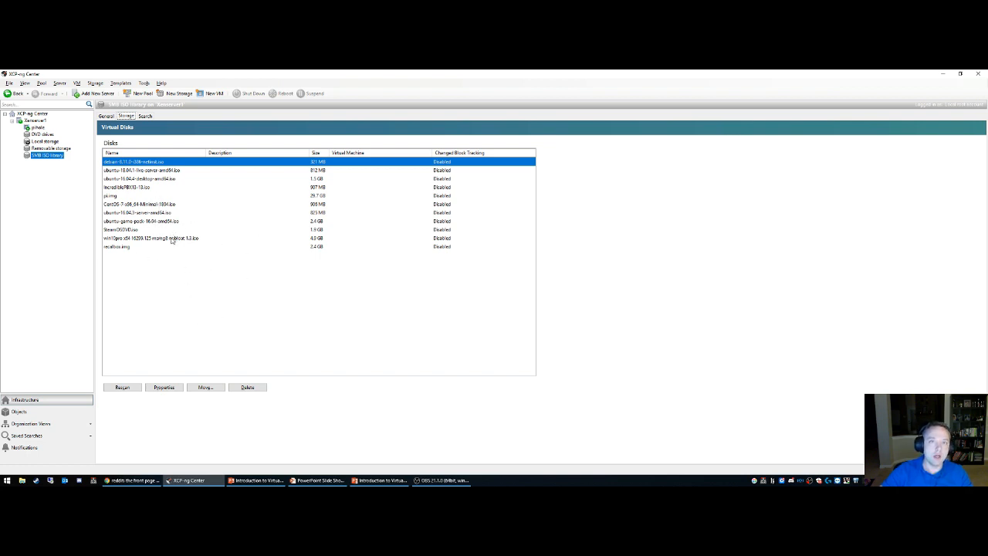
{"action": "mouse_move", "coordinate": [142, 253]}
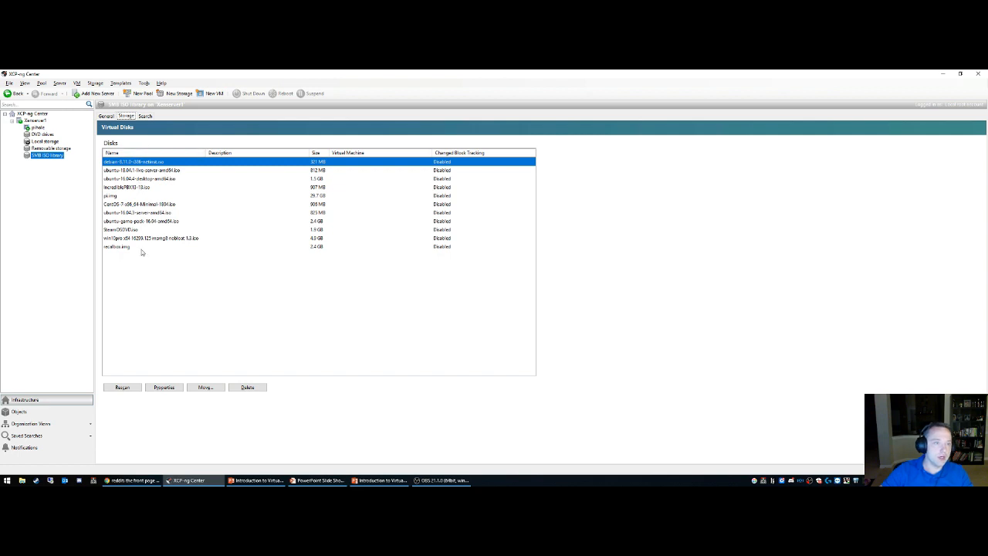
{"action": "mouse_move", "coordinate": [72, 213]}
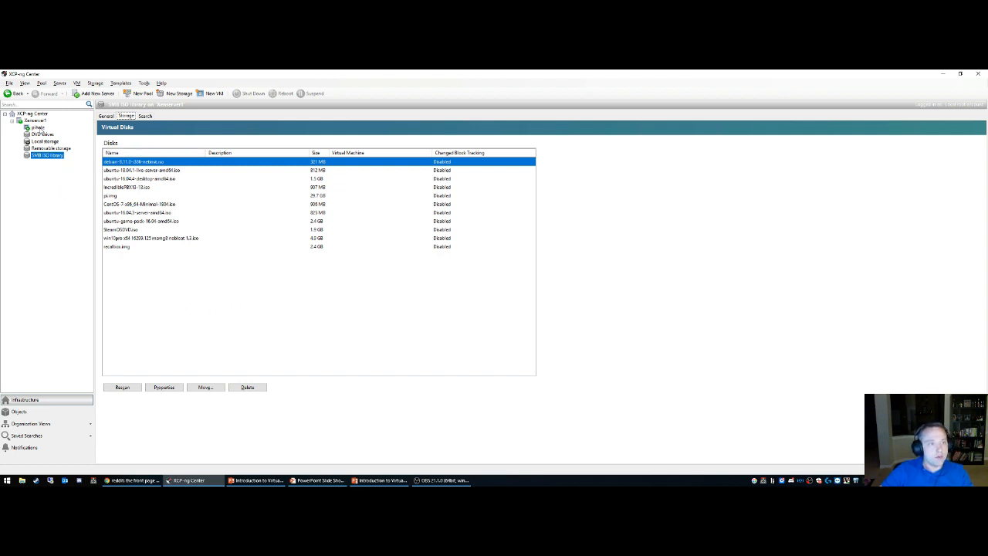
- Show the VM's attached virtual disks, with its single local-storage disk
{"action": "left_click", "coordinate": [37, 127]}
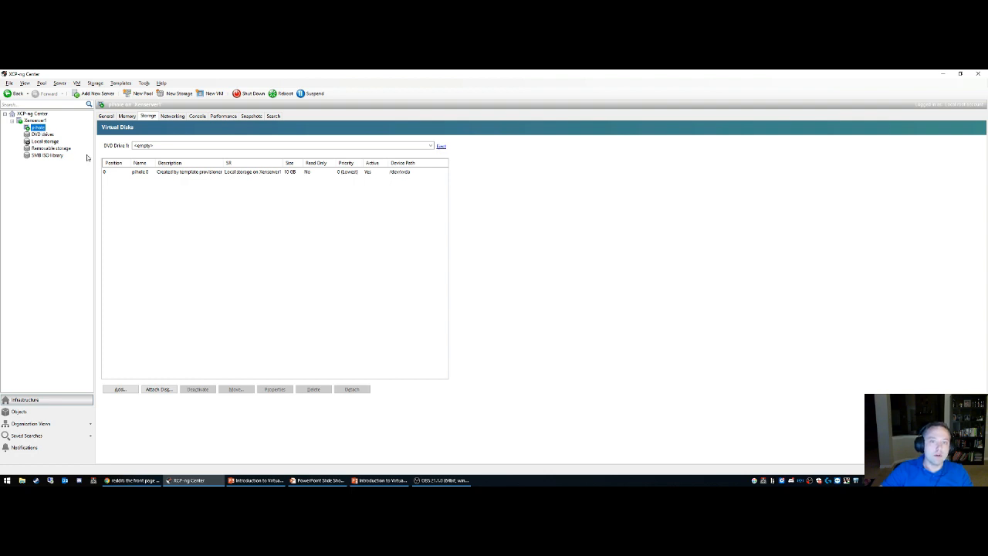
{"action": "mouse_move", "coordinate": [261, 210]}
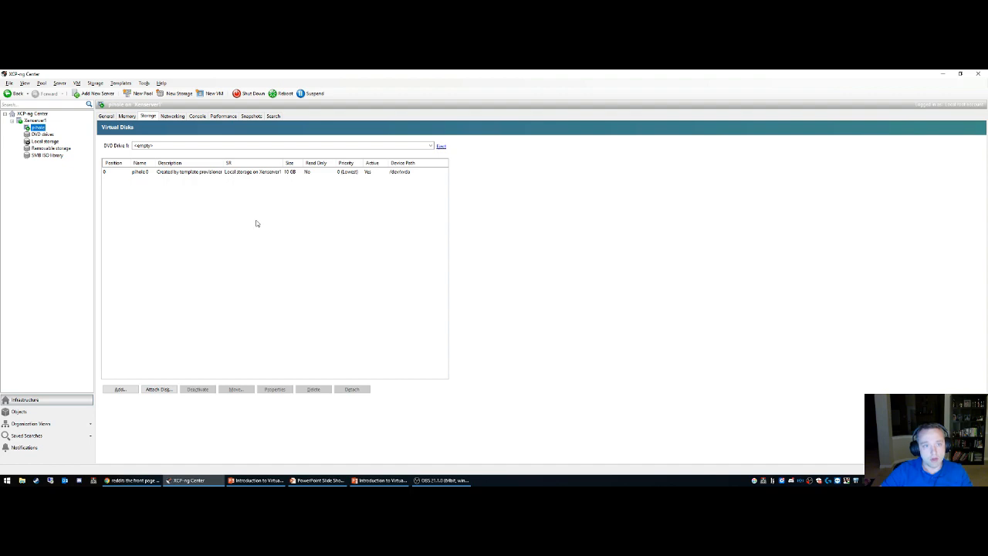
{"action": "mouse_move", "coordinate": [271, 195]}
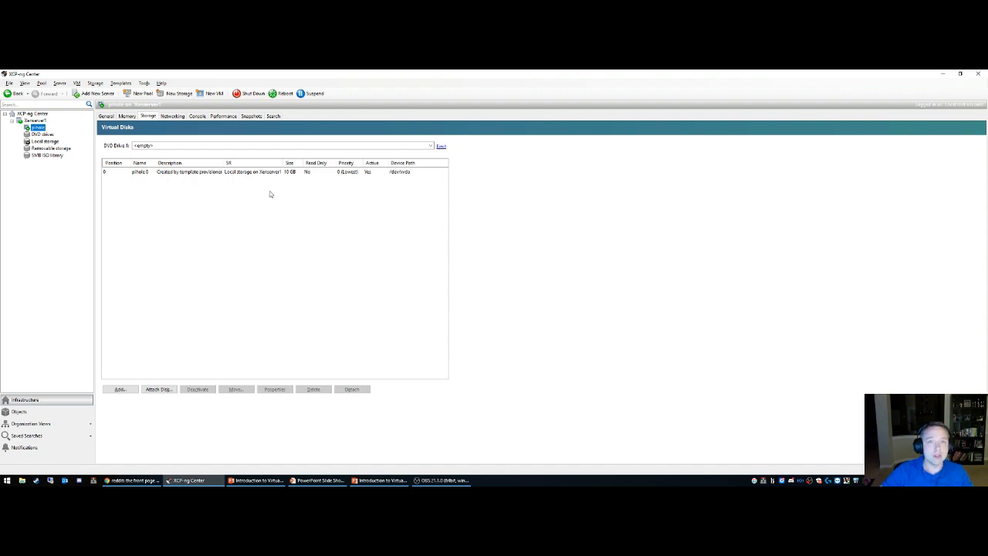